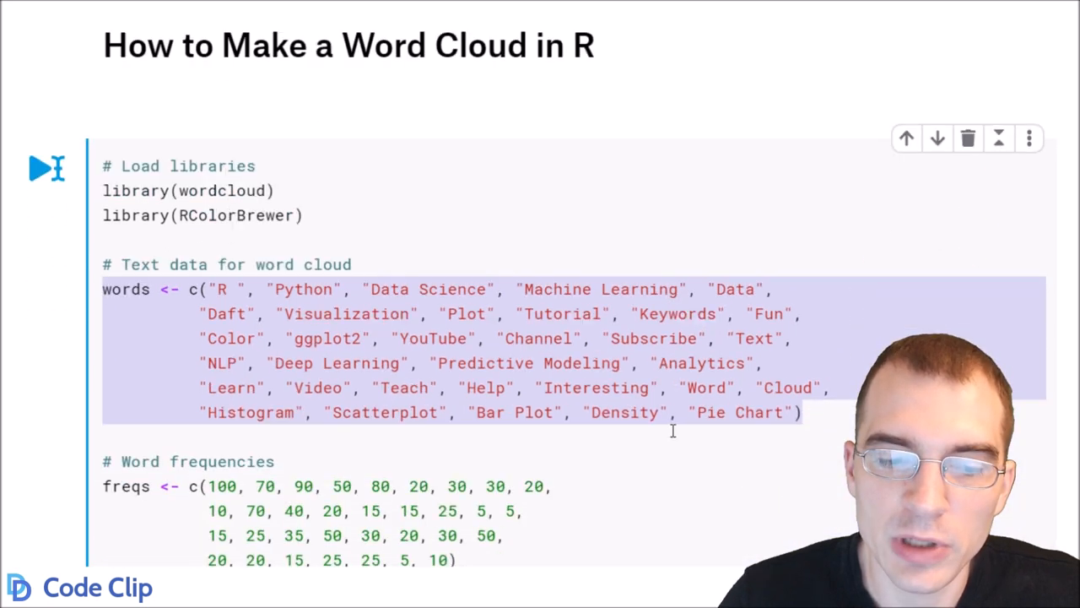
scroll("down", 3)
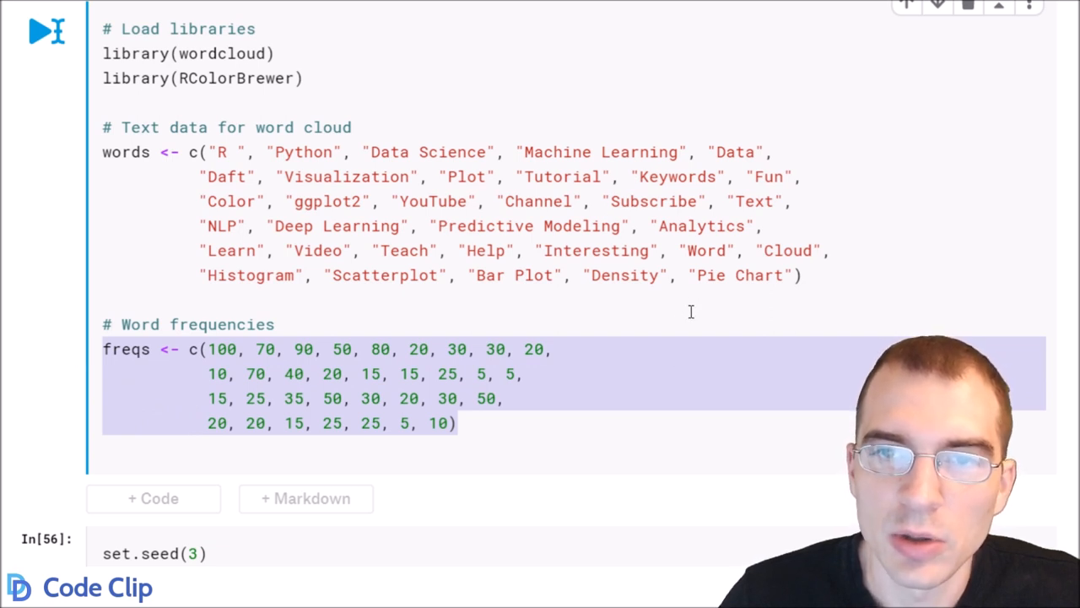
mouse_move(446, 357)
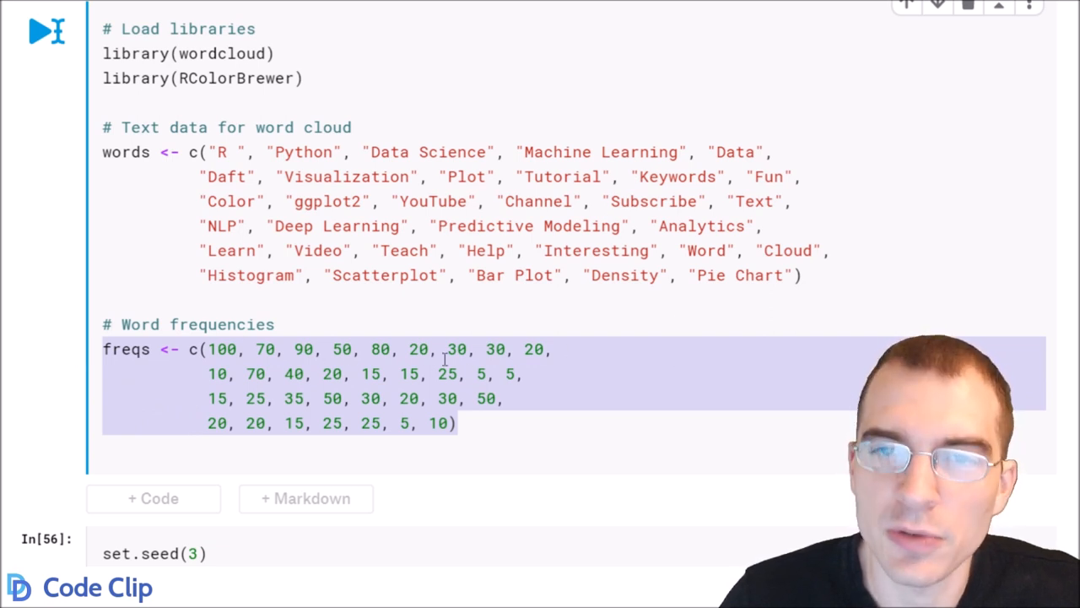
mouse_move(622, 365)
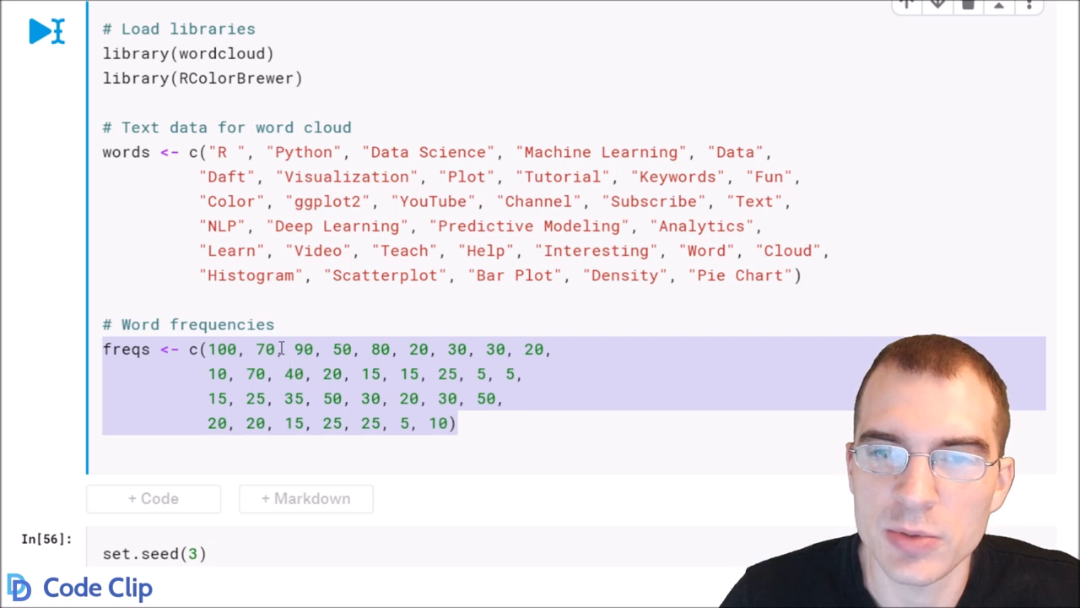
left_click(578, 422)
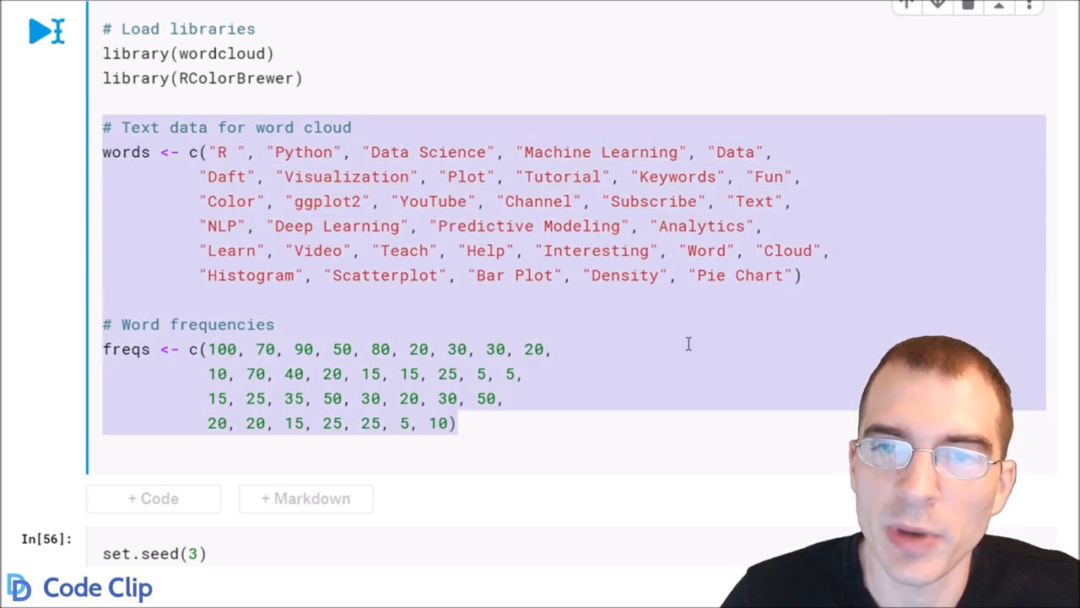
mouse_move(635, 416)
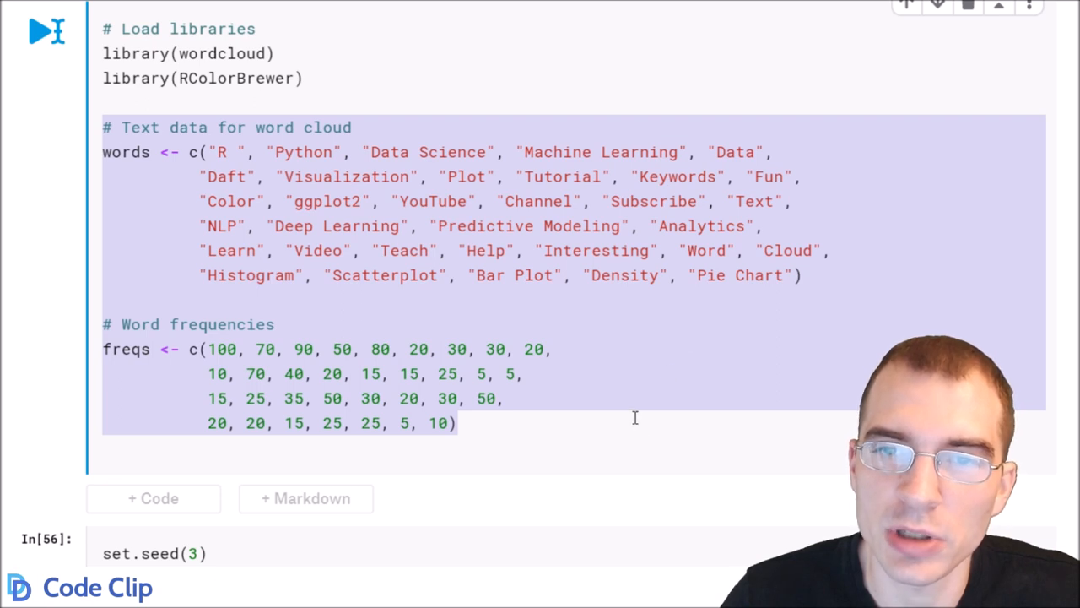
left_click(635, 417)
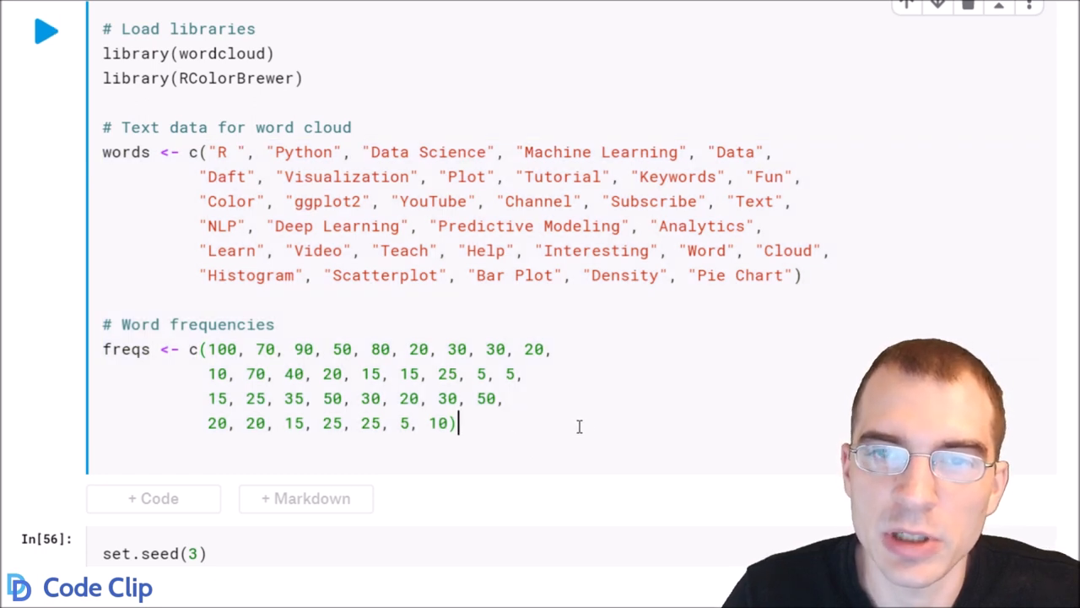
mouse_move(591, 422)
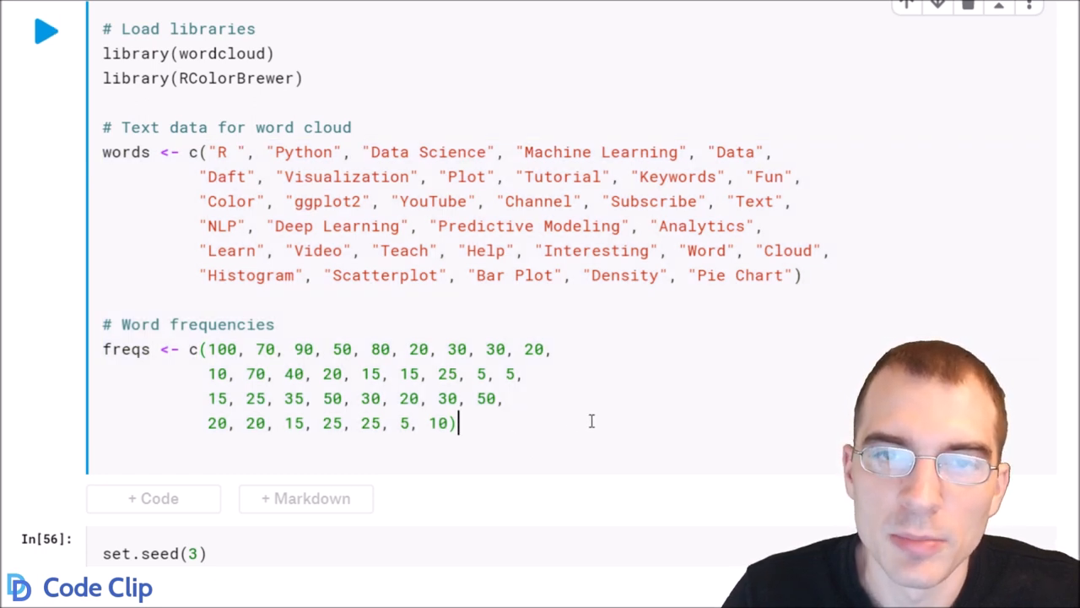
mouse_move(520, 396)
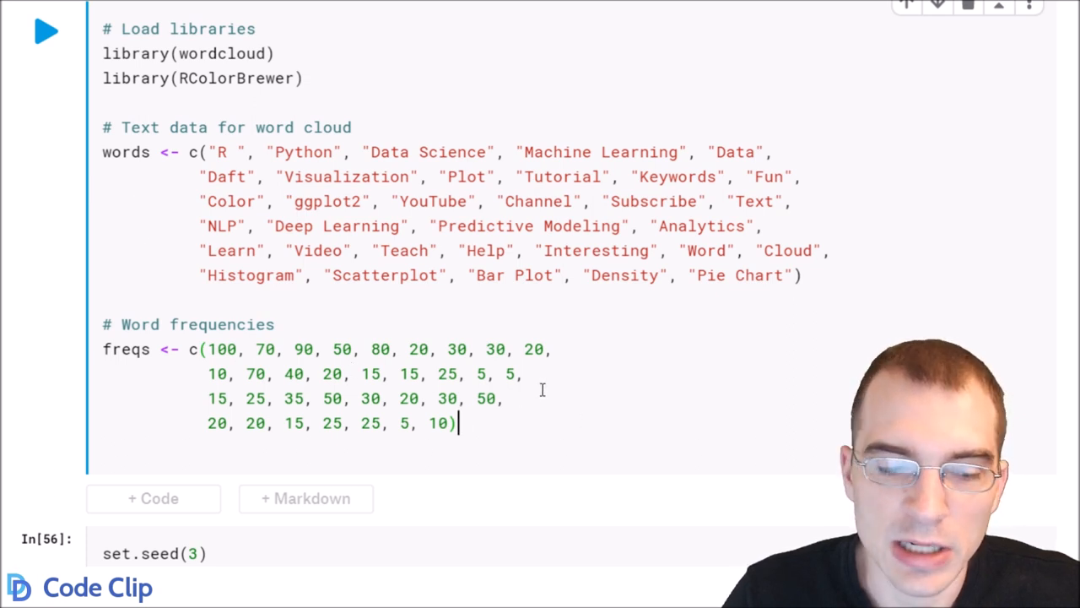
scroll("down", 3)
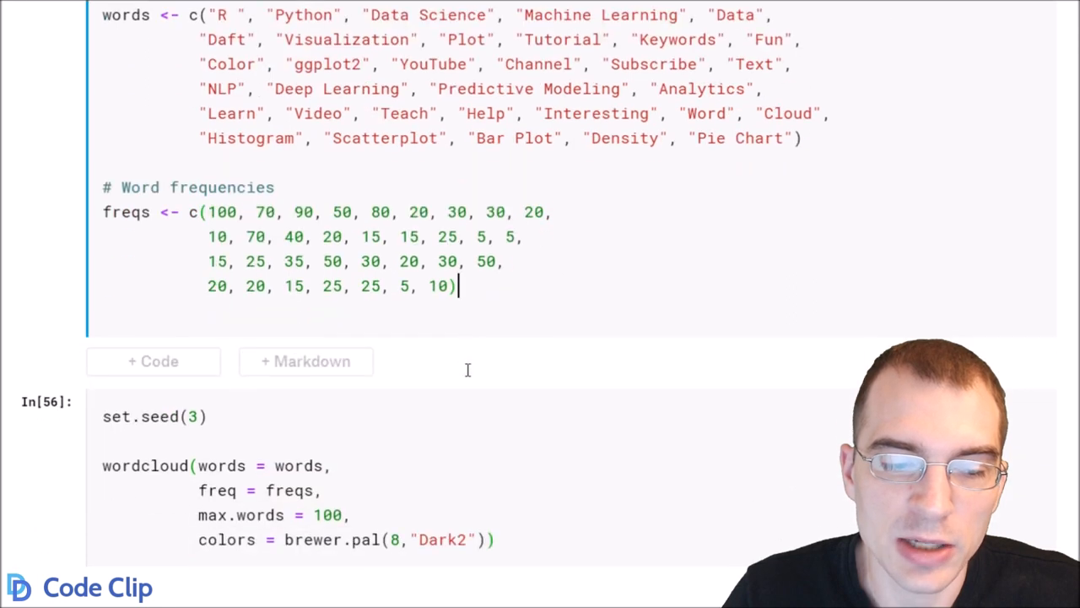
scroll("down", 3)
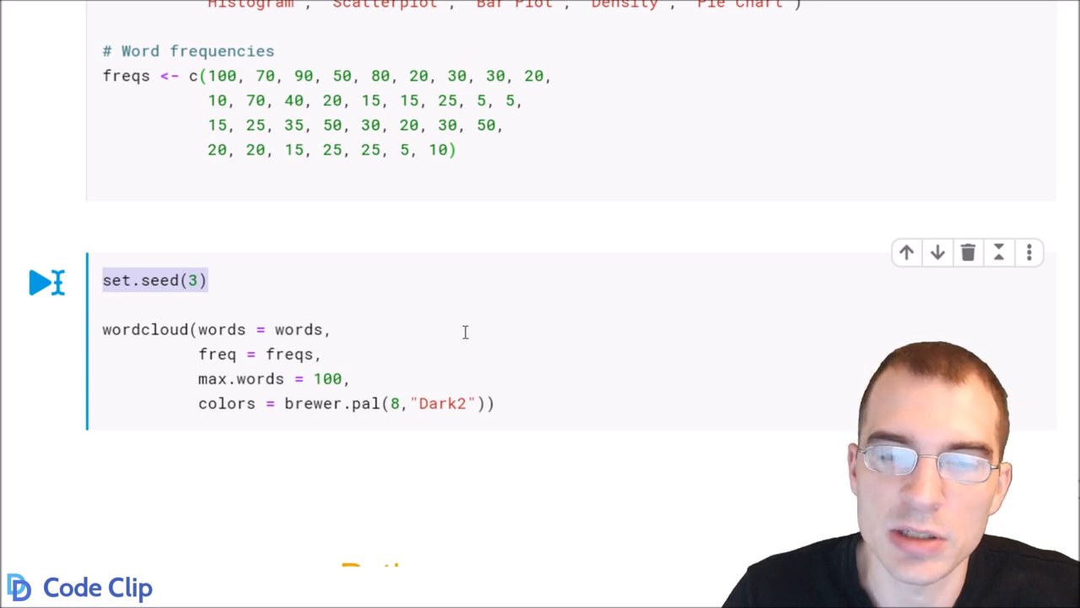
mouse_move(486, 354)
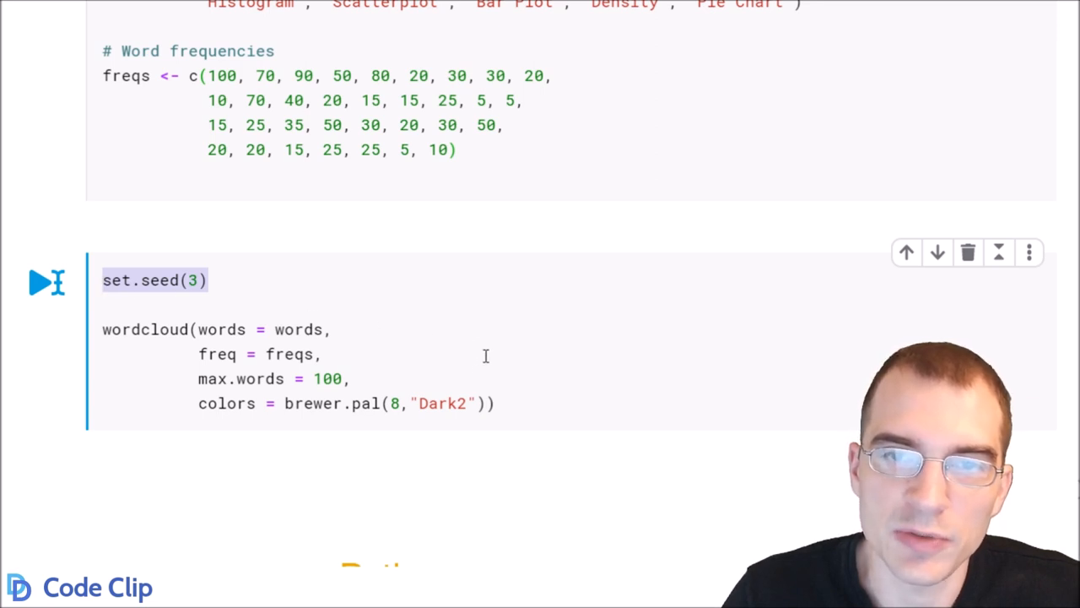
mouse_move(524, 362)
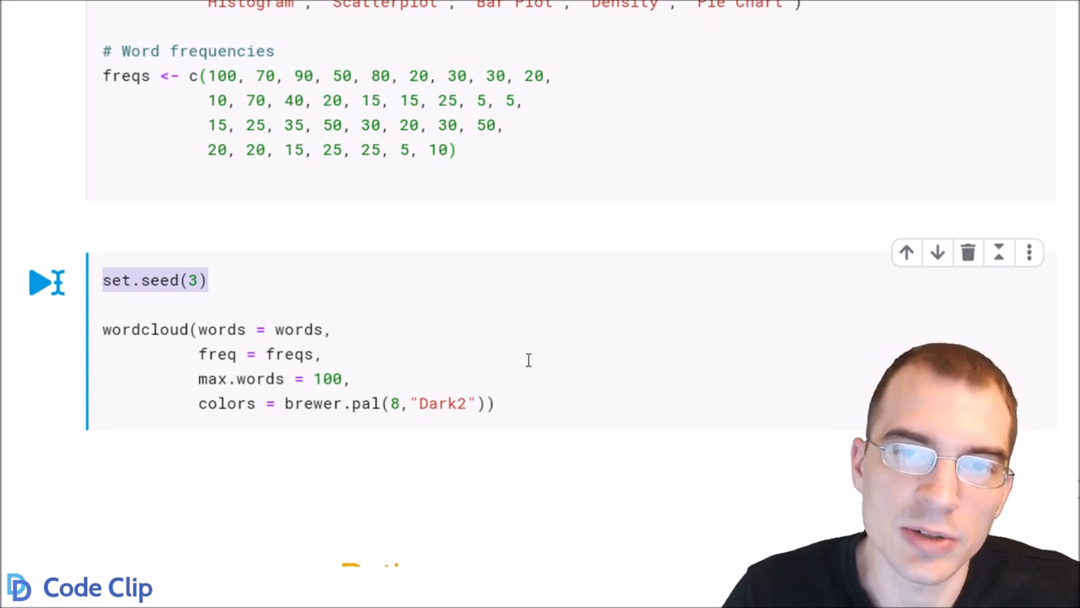
mouse_move(582, 371)
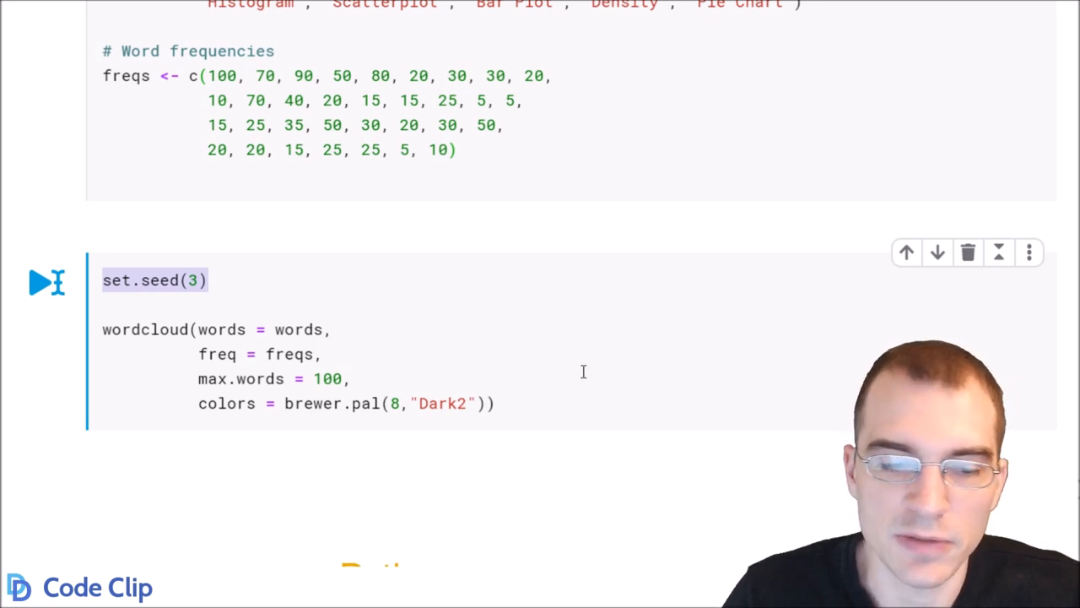